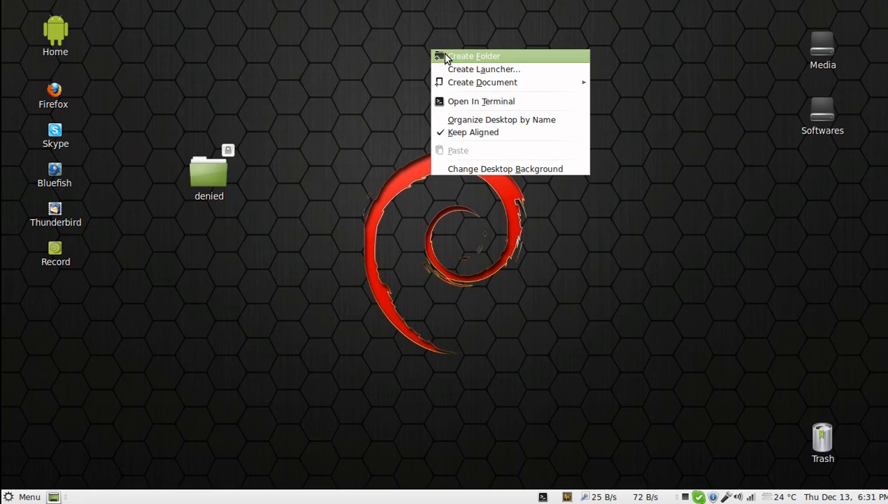
# Create a new desktop folder named go and select the locked denied folder.
pyautogui.click(474, 55)
pyautogui.write('go')
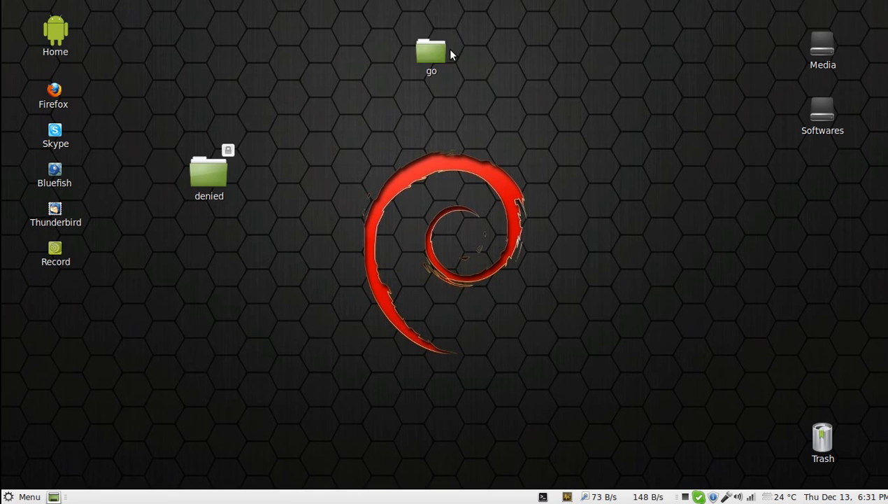
pyautogui.click(208, 172)
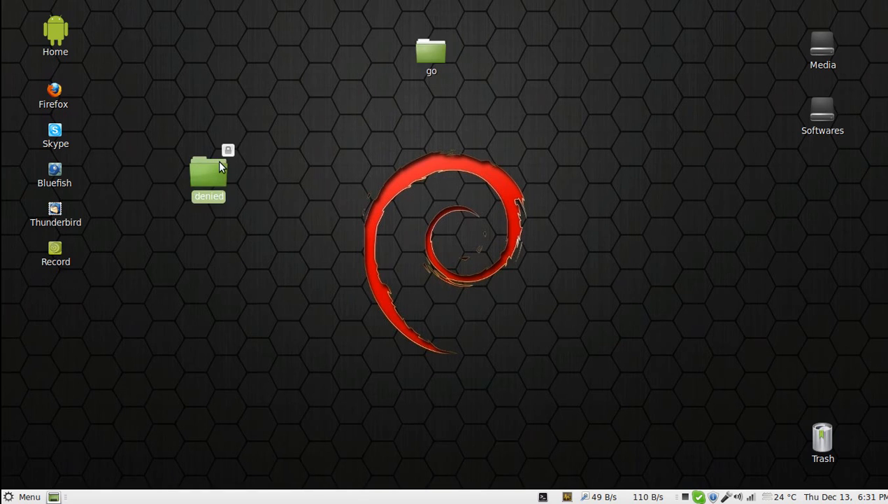
pyautogui.doubleClick(209, 172)
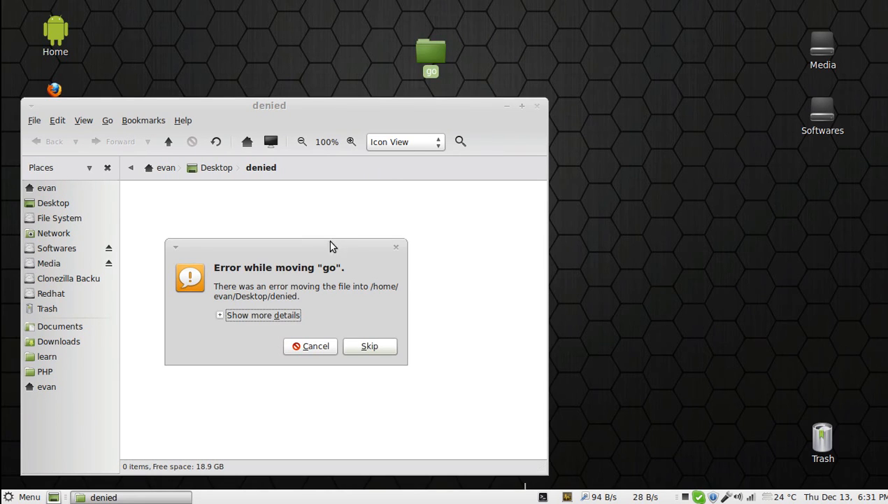
pyautogui.moveTo(270, 316)
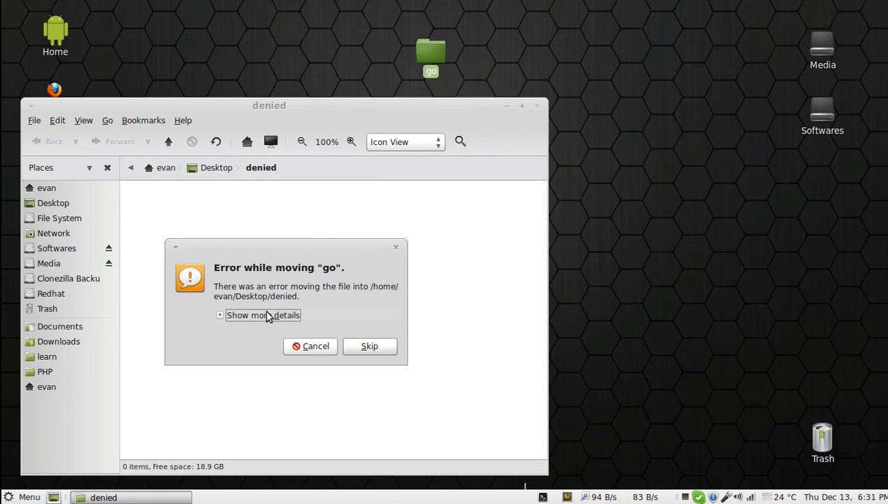
pyautogui.click(263, 315)
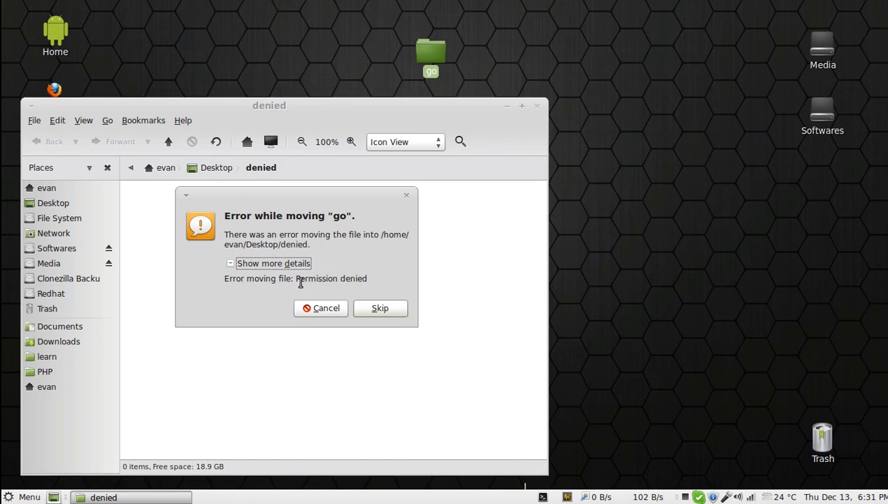
pyautogui.click(380, 307)
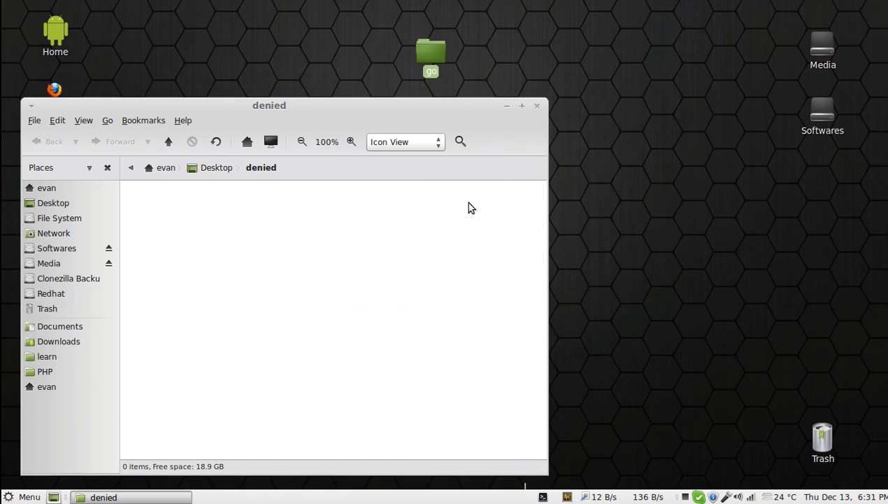
pyautogui.click(536, 105)
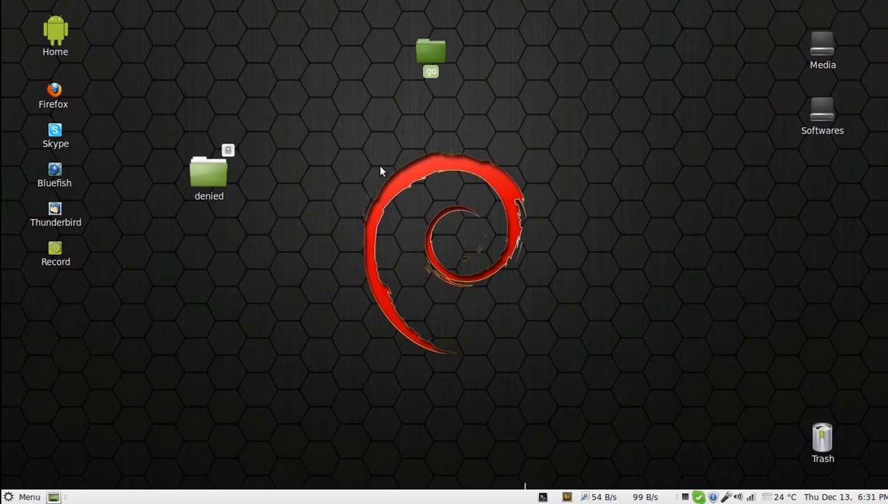
pyautogui.moveTo(278, 175)
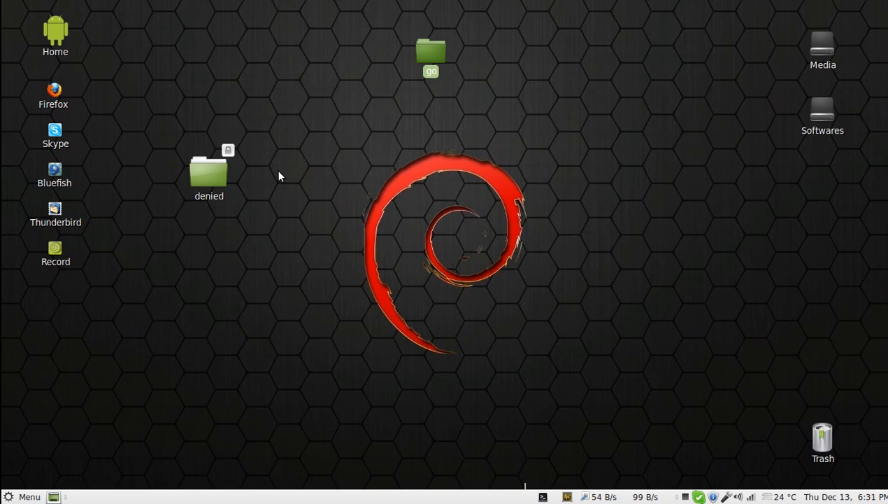
# Open a terminal in the Desktop folder from the desktop context menu.
pyautogui.rightClick(279, 175)
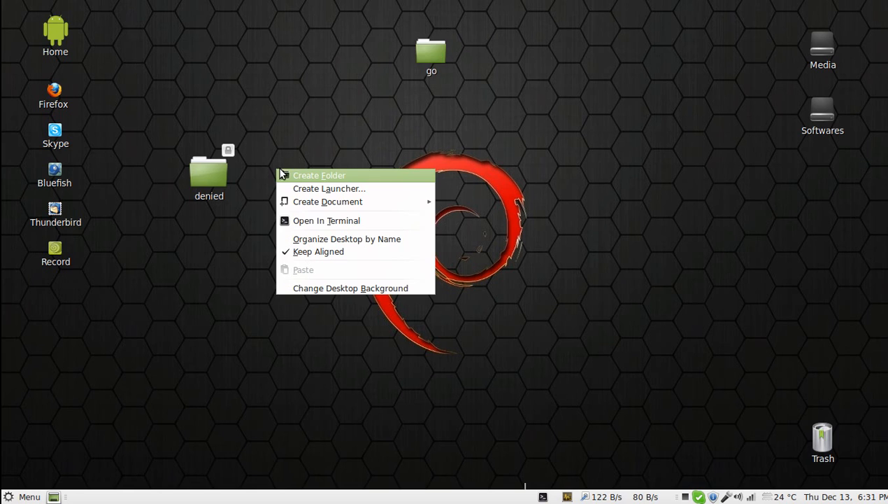
pyautogui.moveTo(326, 221)
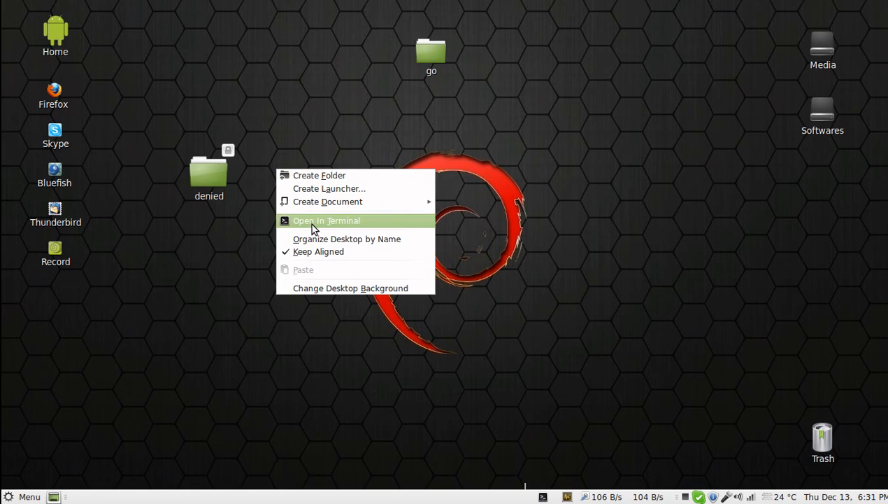
pyautogui.click(326, 220)
pyautogui.write('su')
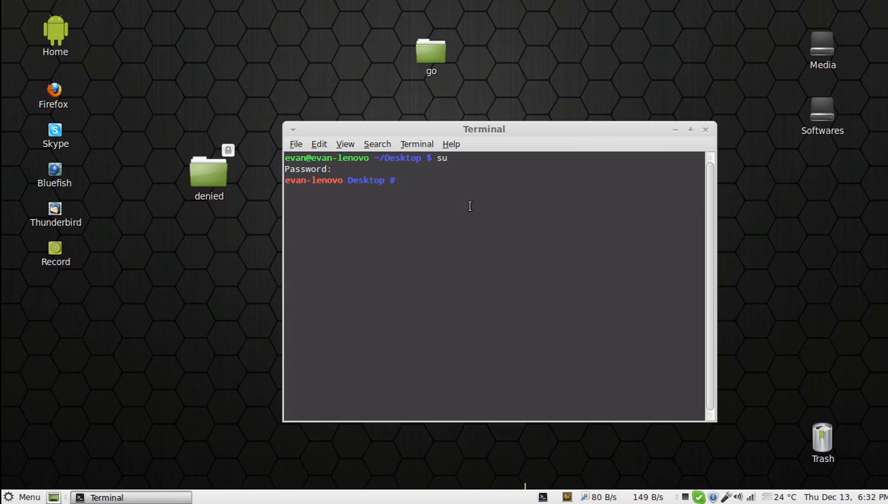
# Run chown -v evan denied to make evan the owner of the denied folder.
pyautogui.write('ch')
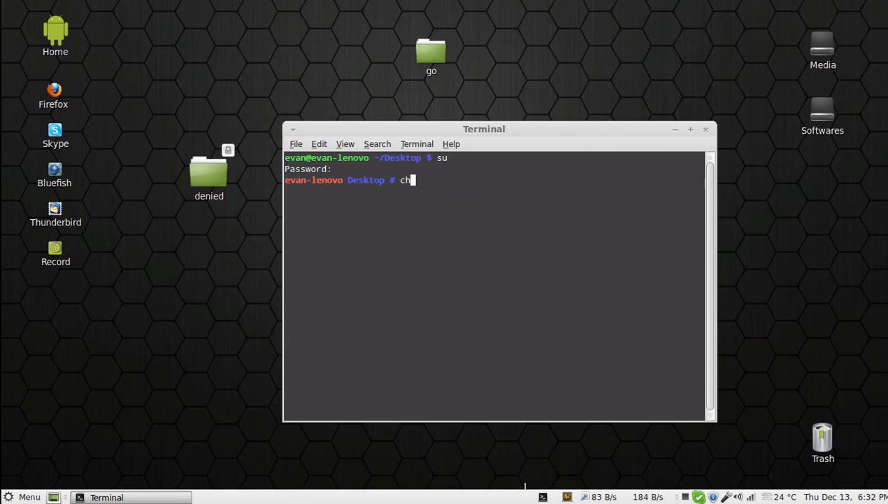
pyautogui.write('own')
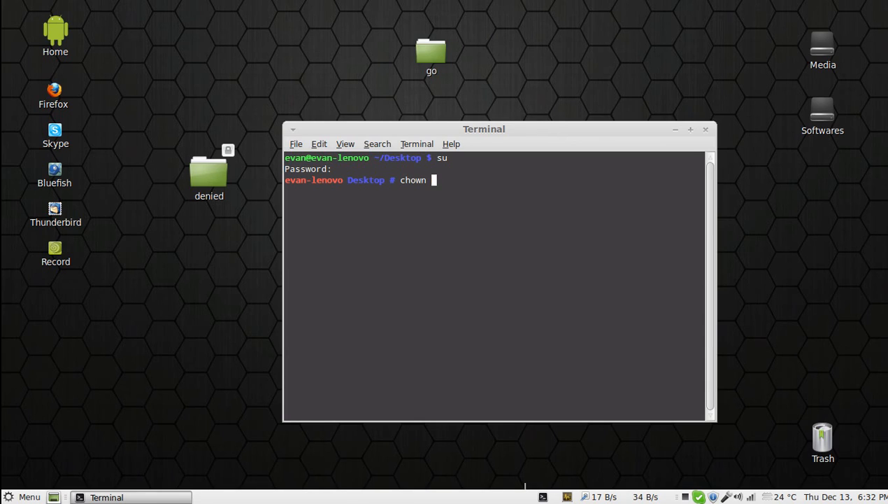
pyautogui.write('-')
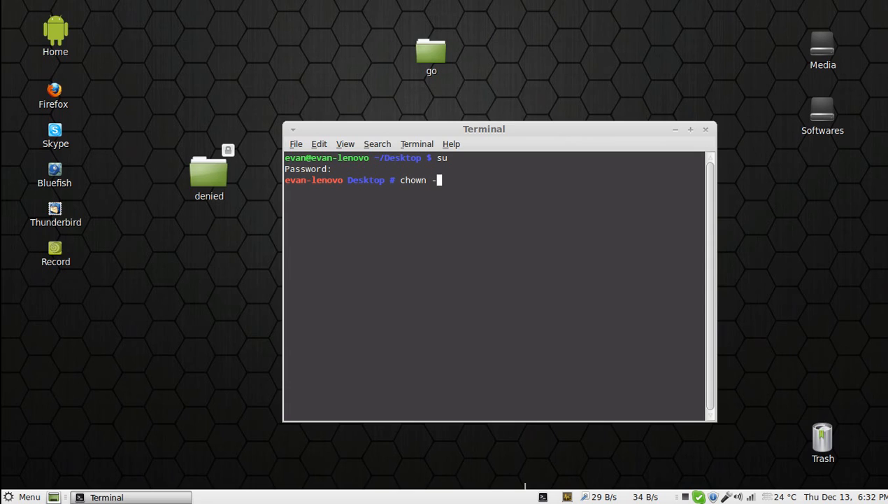
pyautogui.write('v')
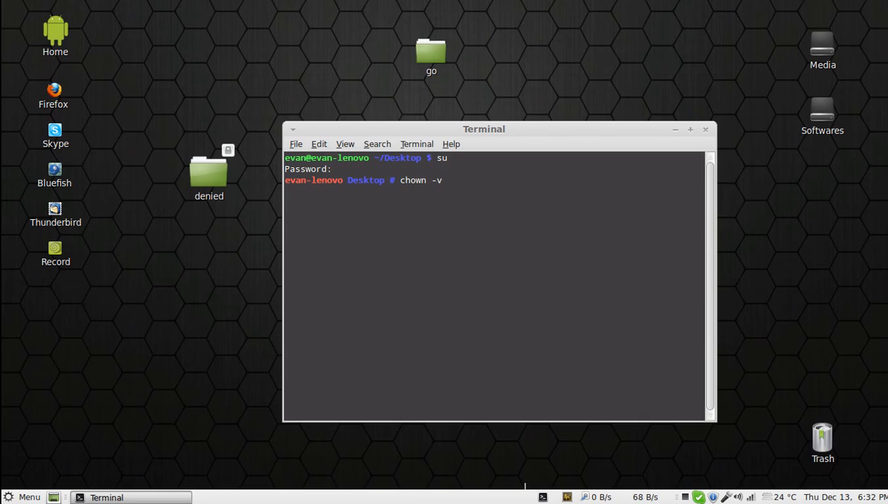
pyautogui.write('e')
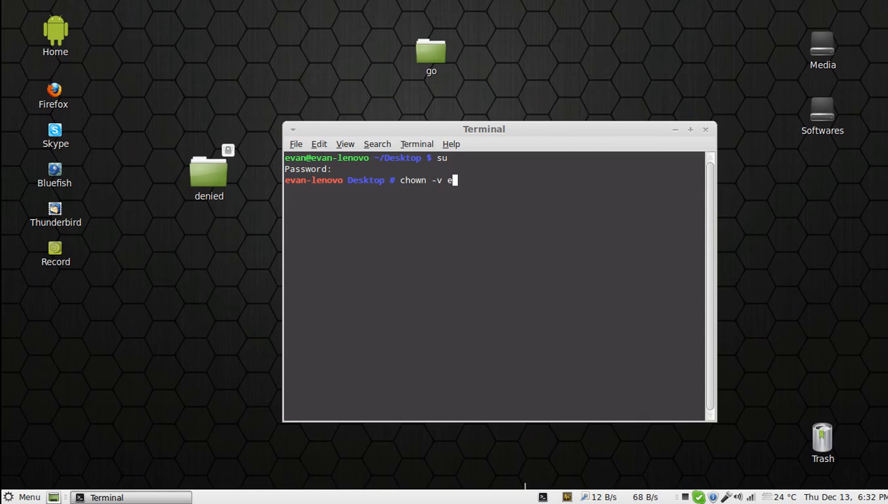
pyautogui.write('van')
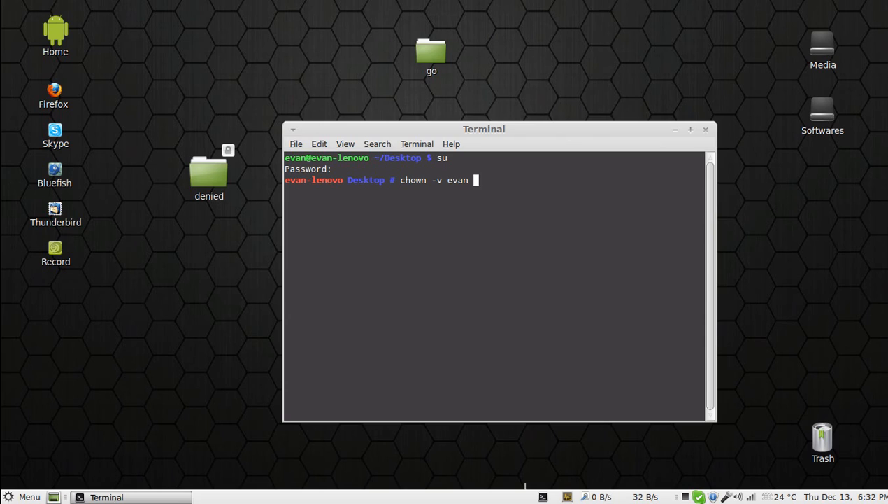
pyautogui.write('den')
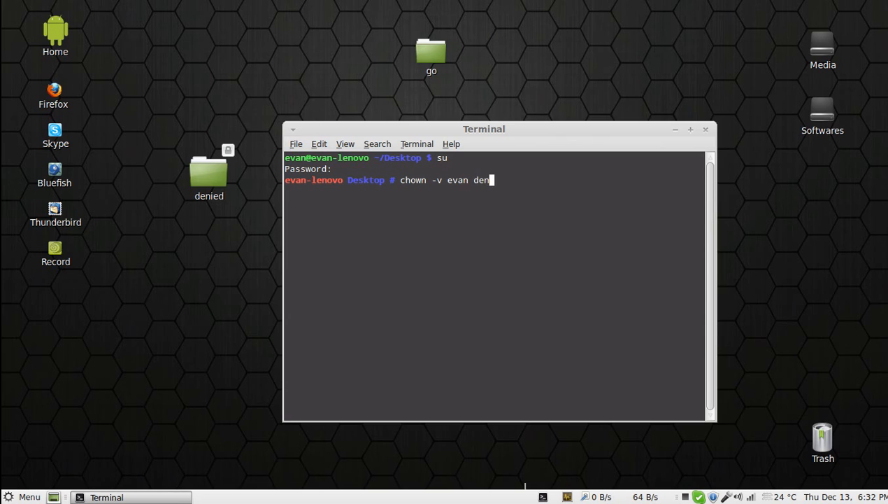
pyautogui.write('ied')
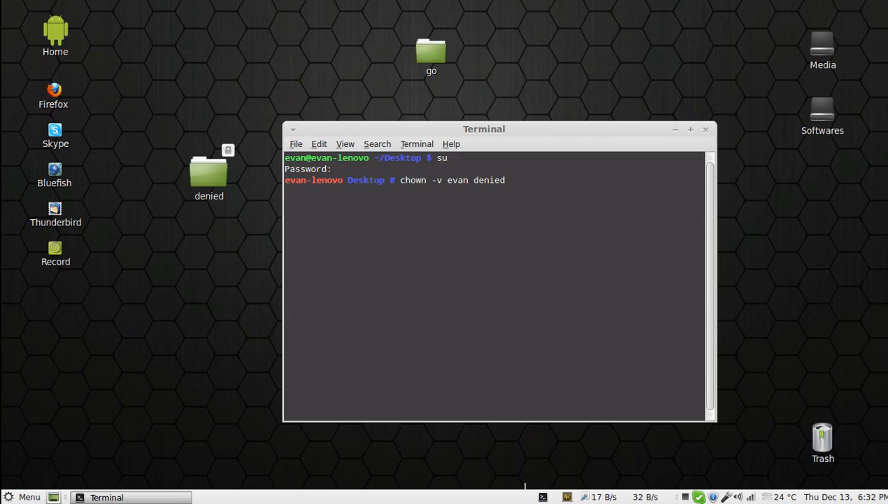
pyautogui.press('Return')
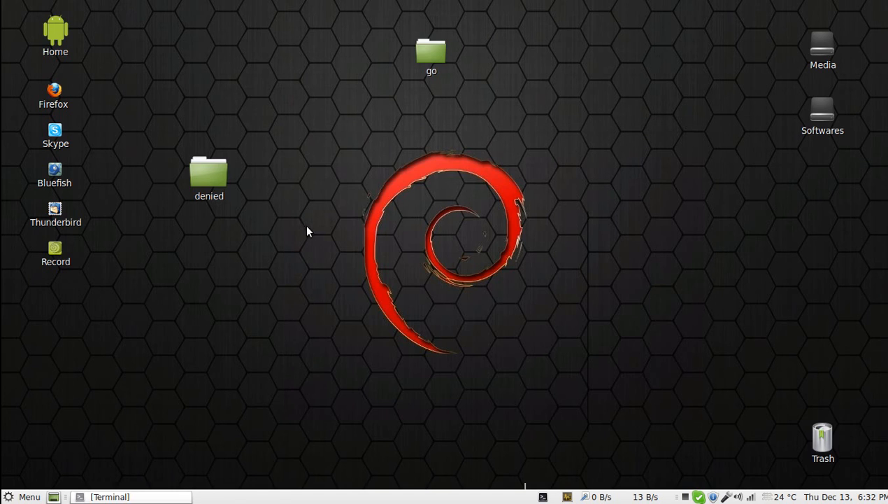
# Open the now-unlocked denied folder in the file manager.
pyautogui.doubleClick(208, 173)
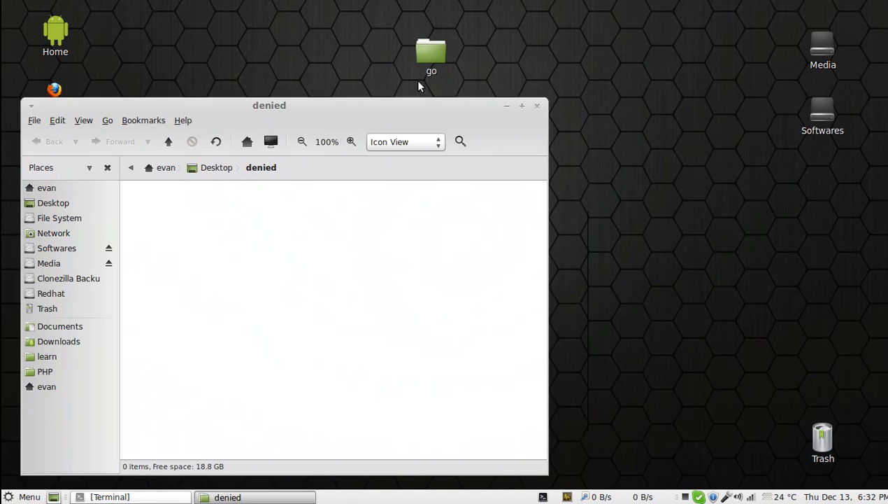